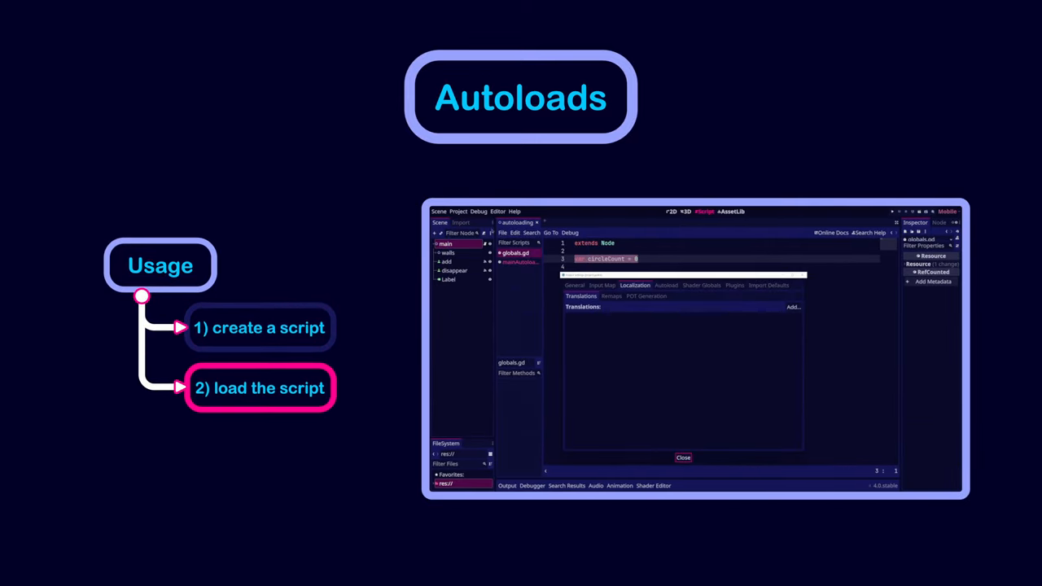
Register res://globals.gd as an autoload named globals on the Autoload page.
{"action": "left_click", "coordinate": [666, 285]}
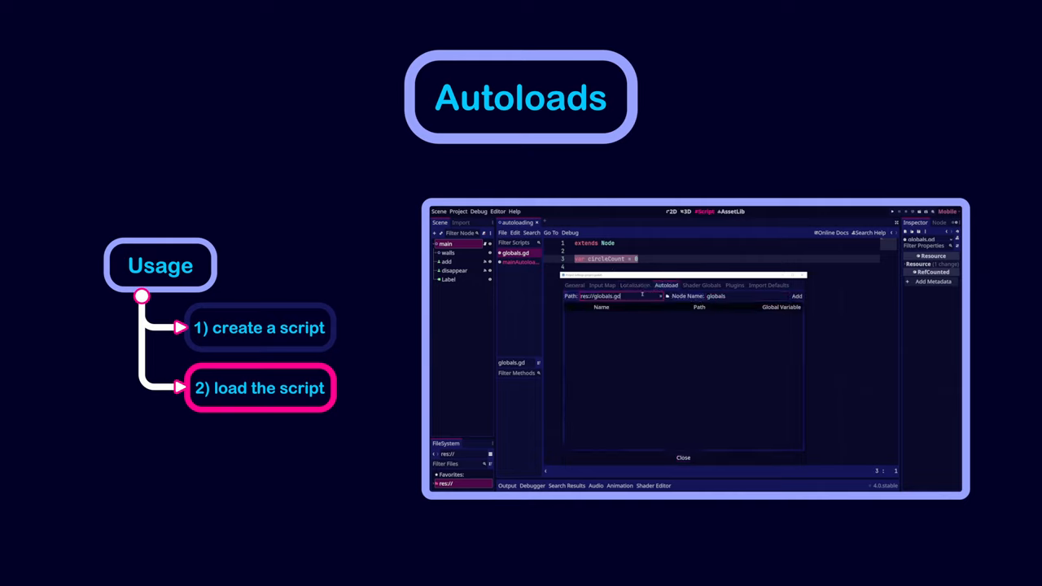
{"action": "left_click", "coordinate": [796, 296]}
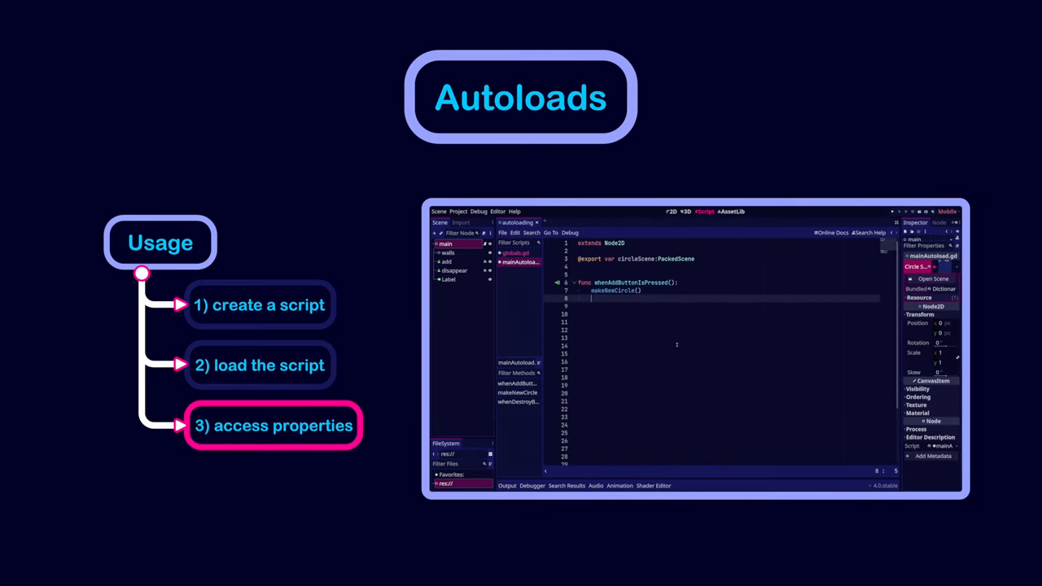
Reference the autoload by writing globals inside whenAddButtonIsPressed.
{"action": "type", "text": "globals"}
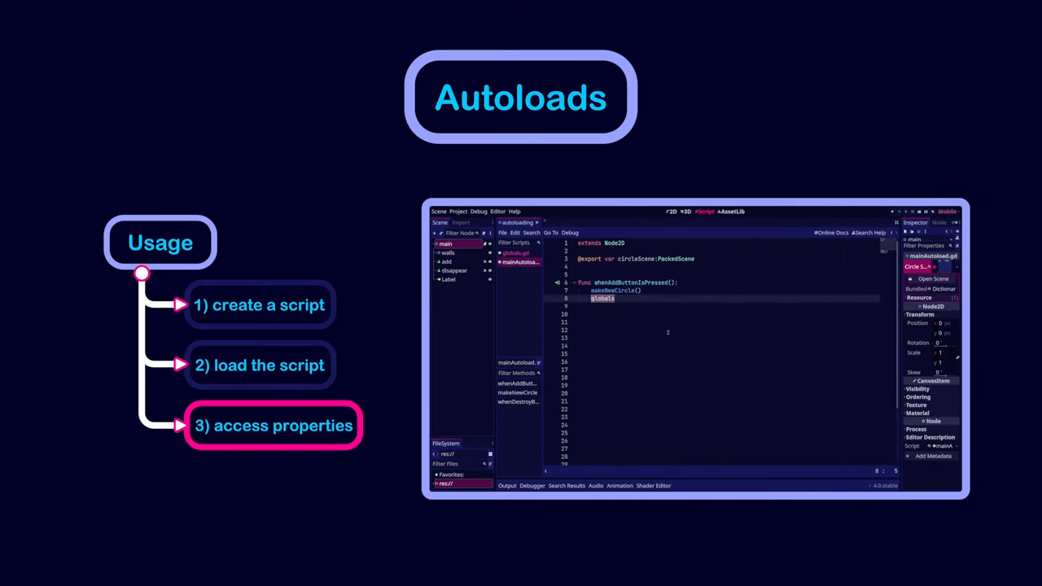